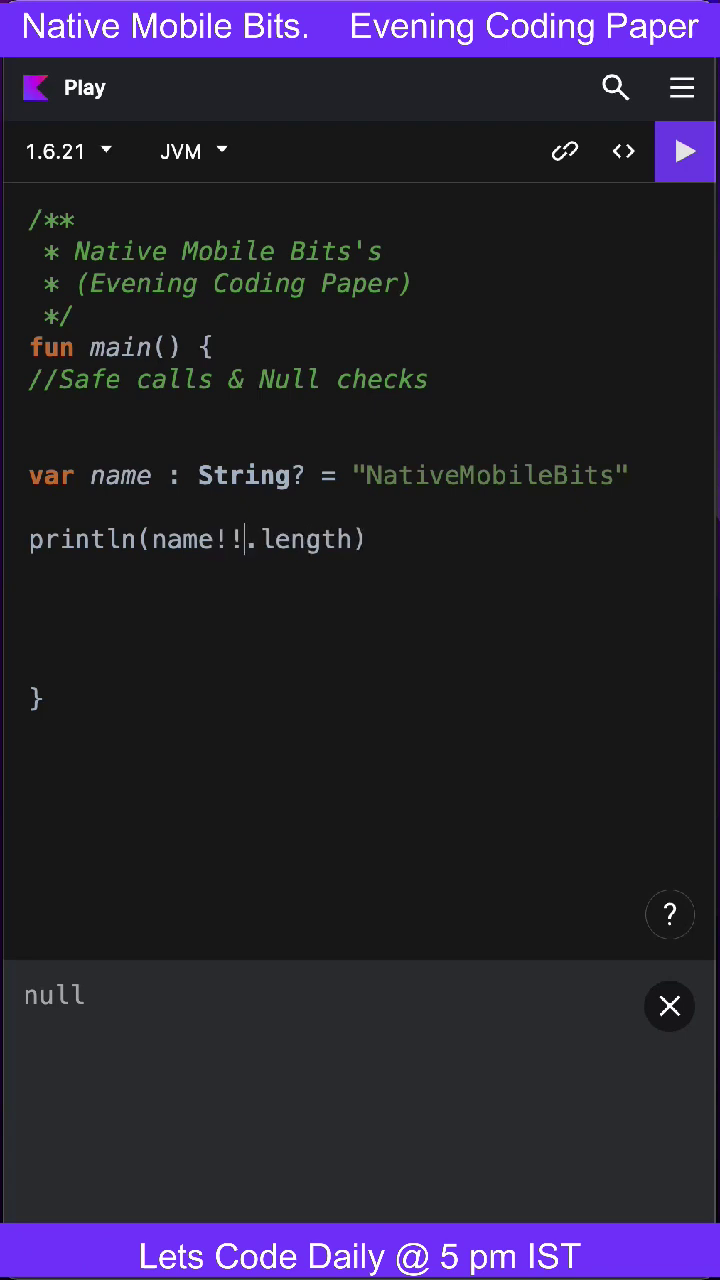
- Rerun the snippet printing 16, then add a blank line above the println call
left_click(668, 1006)
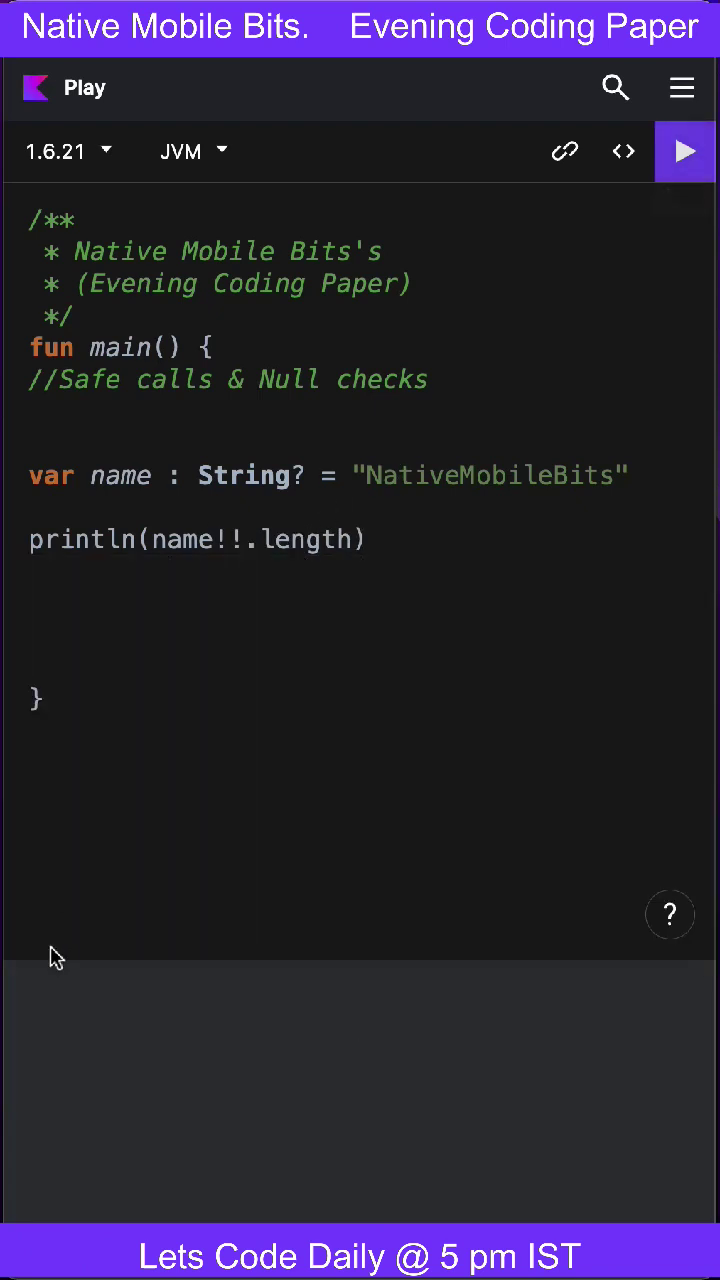
left_click(684, 152)
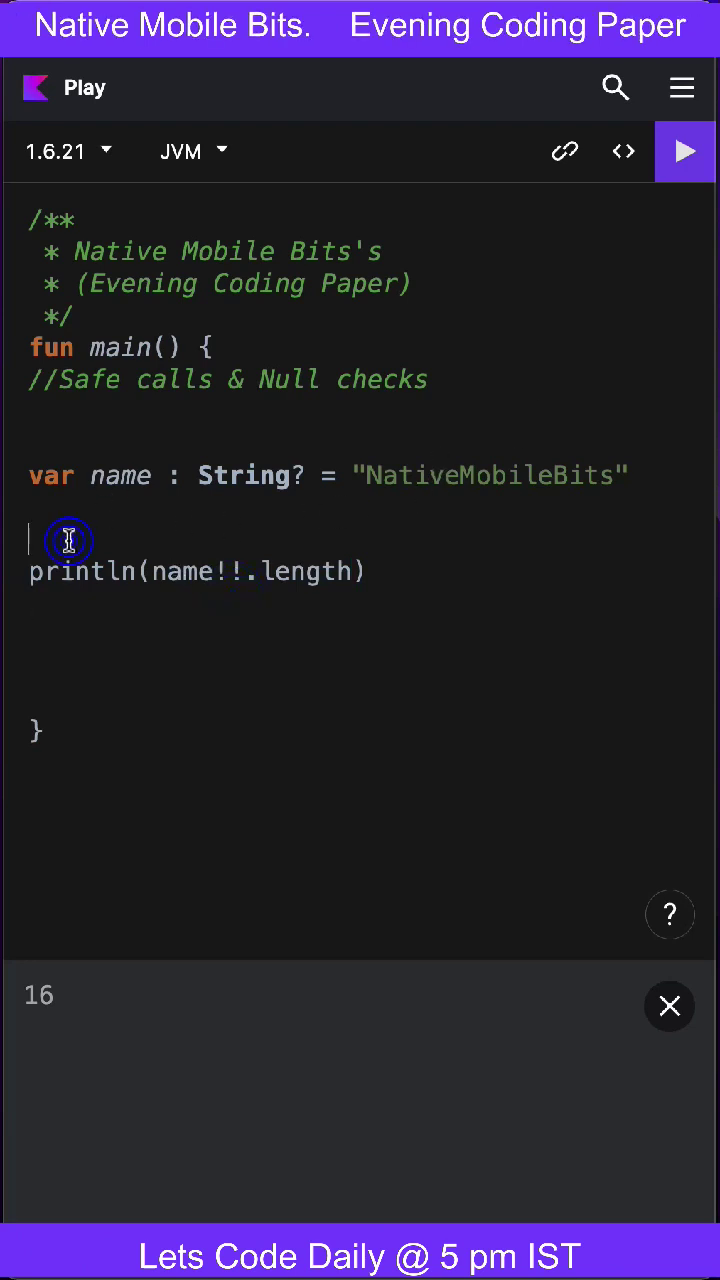
- Assign 'name = null' on the new line before the length print
type("name =")
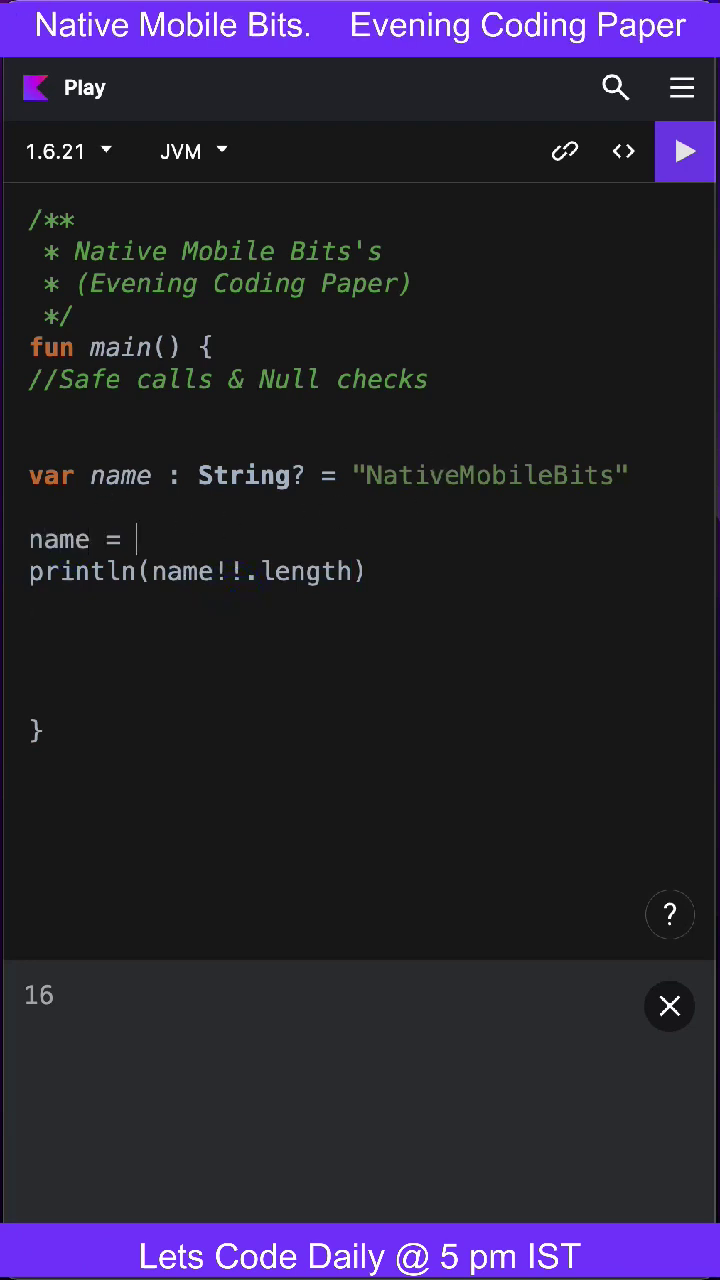
type("null")
left_click(198, 572)
type("?")
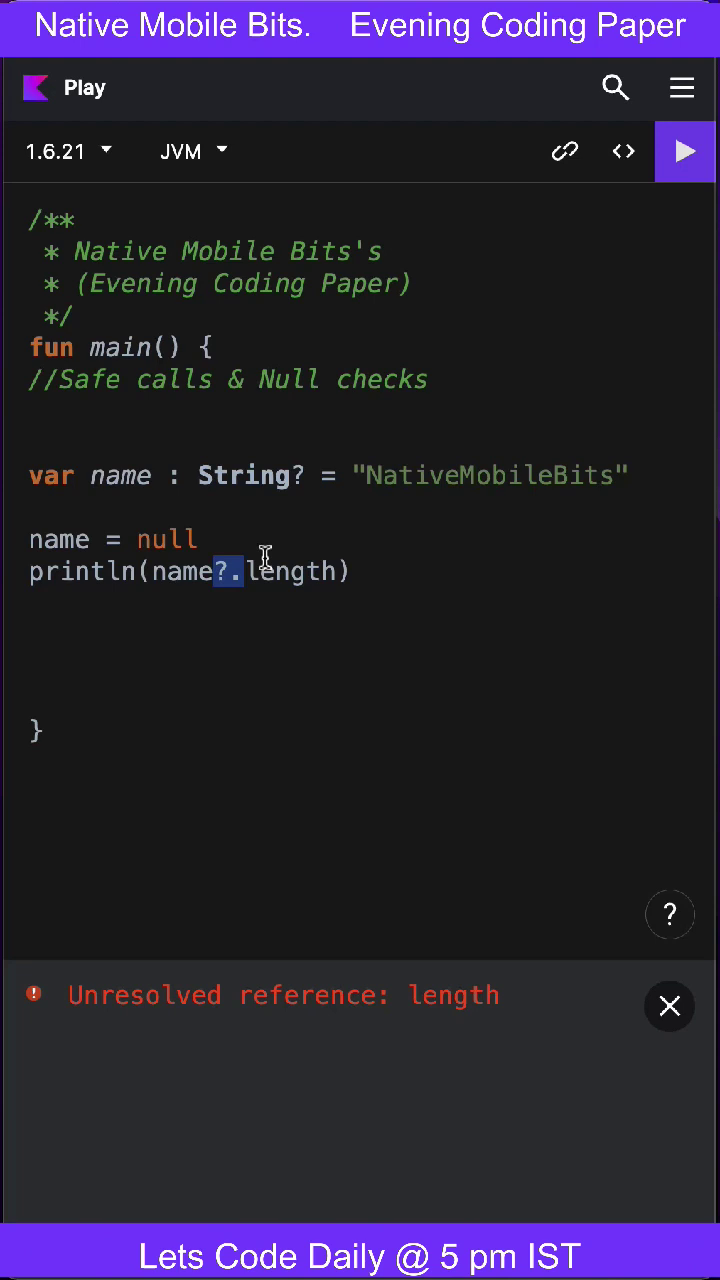
- Run the safe-call version so the output shows null, then select the Safe calls comment
left_click(668, 1006)
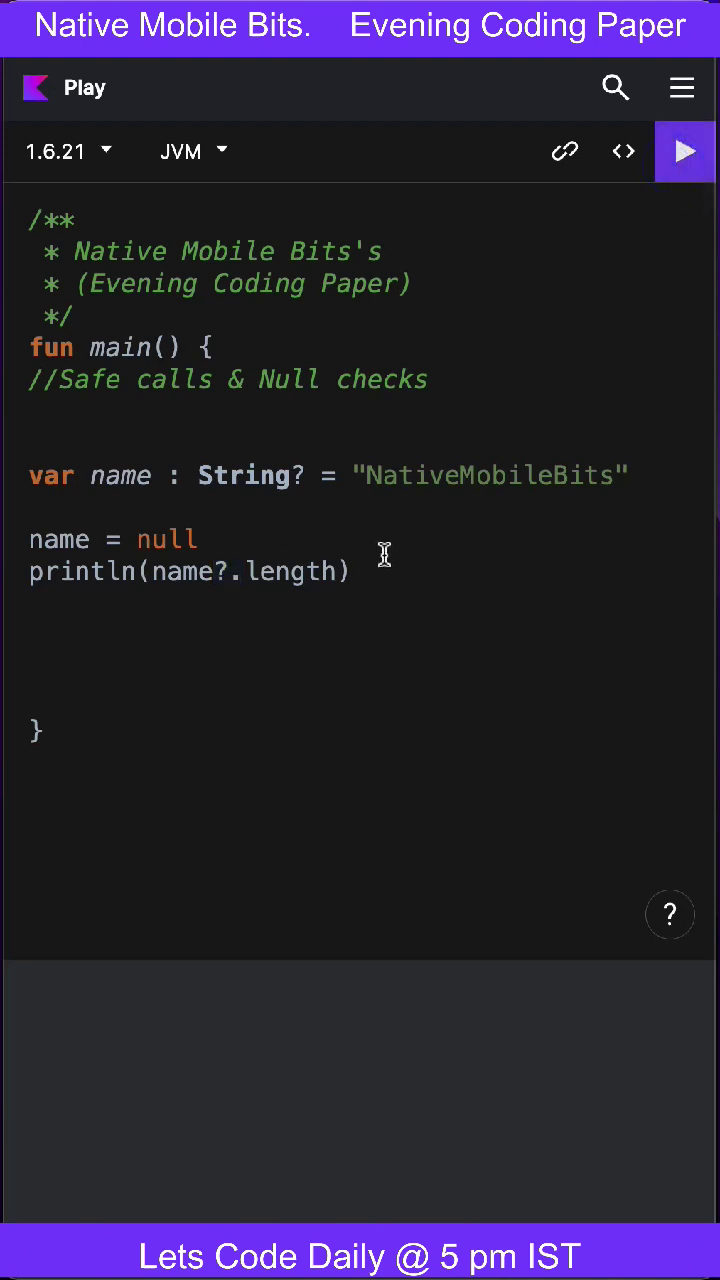
left_click(684, 152)
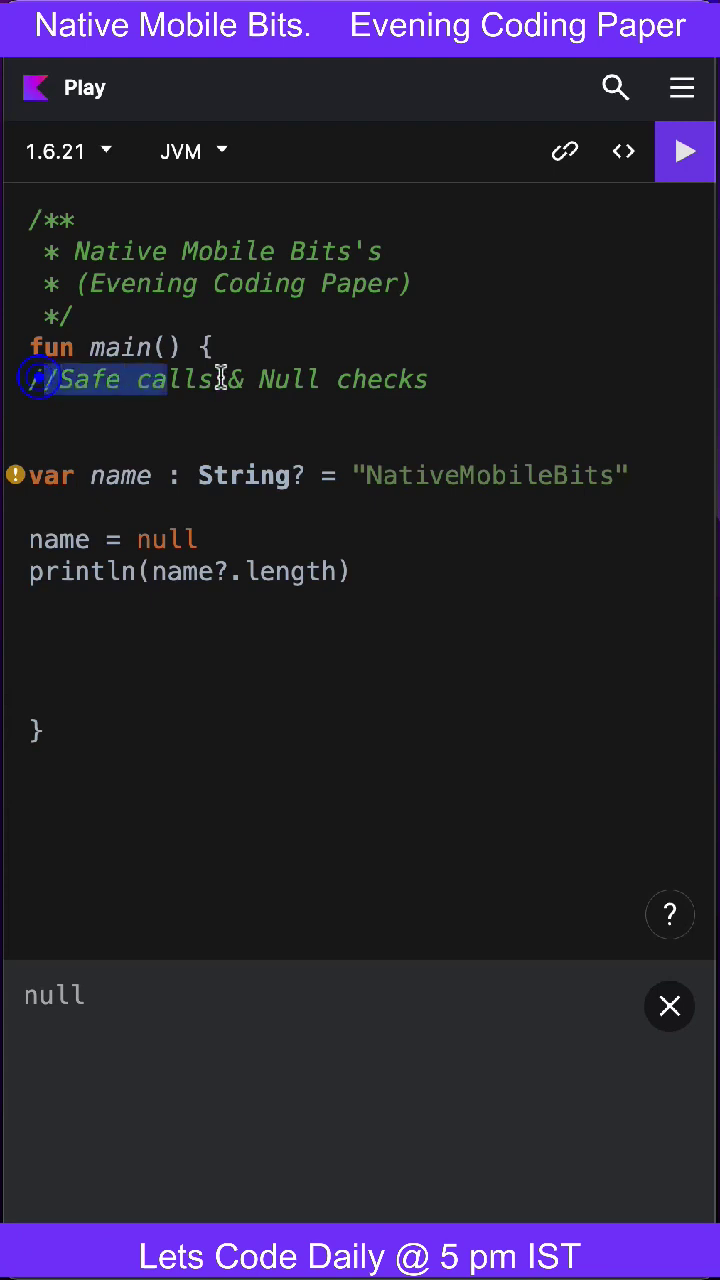